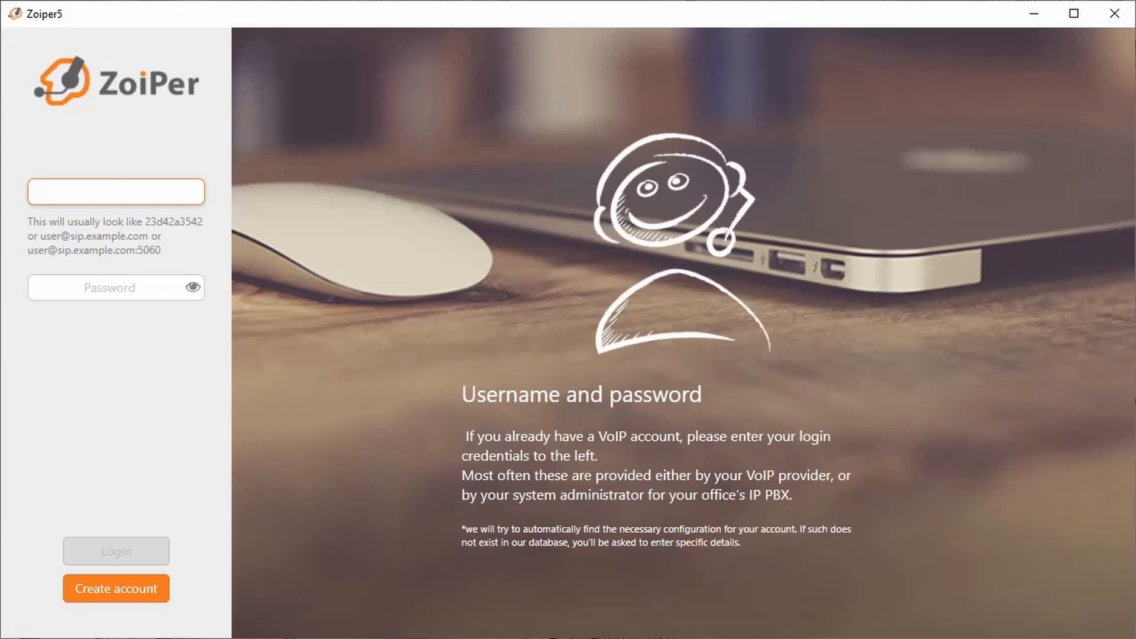
mouse_move(227, 235)
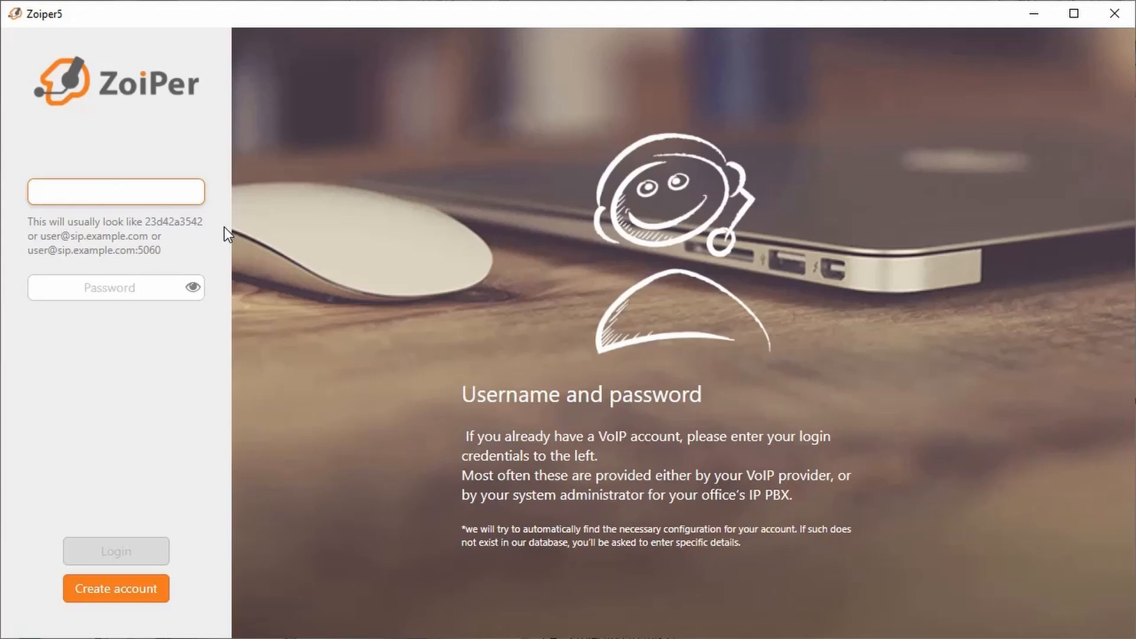
click(115, 191)
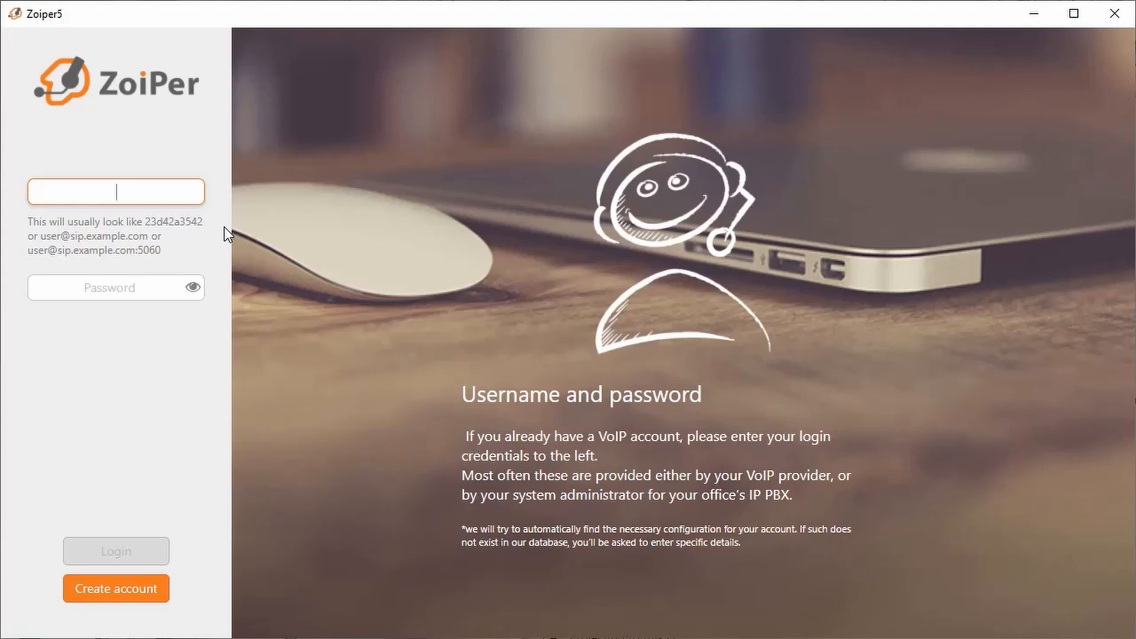
text(100)
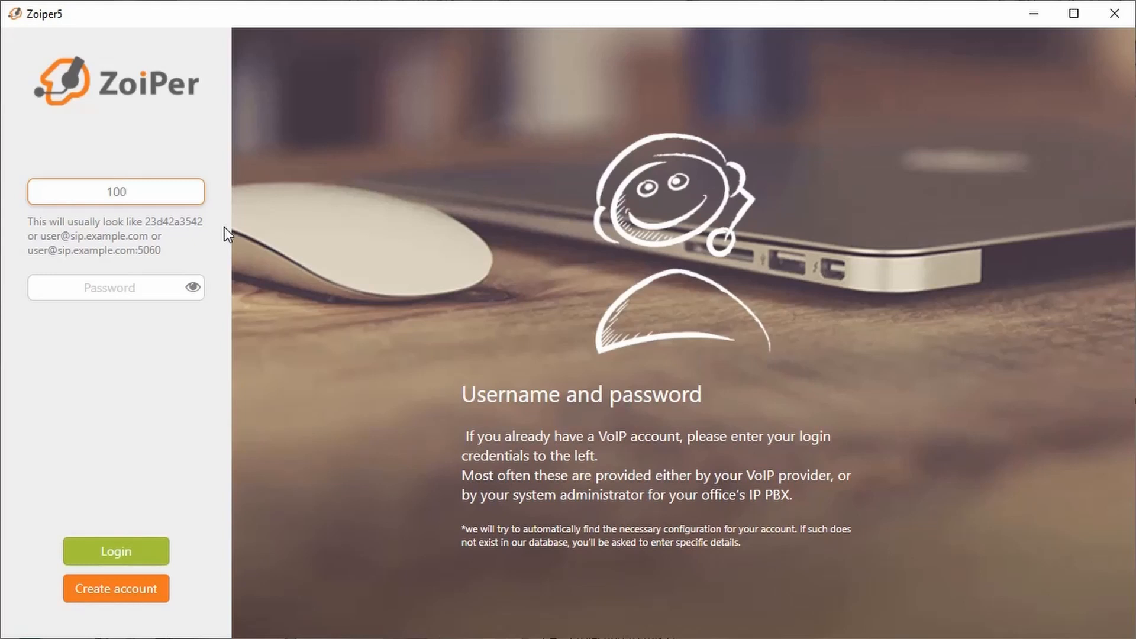
text(@)
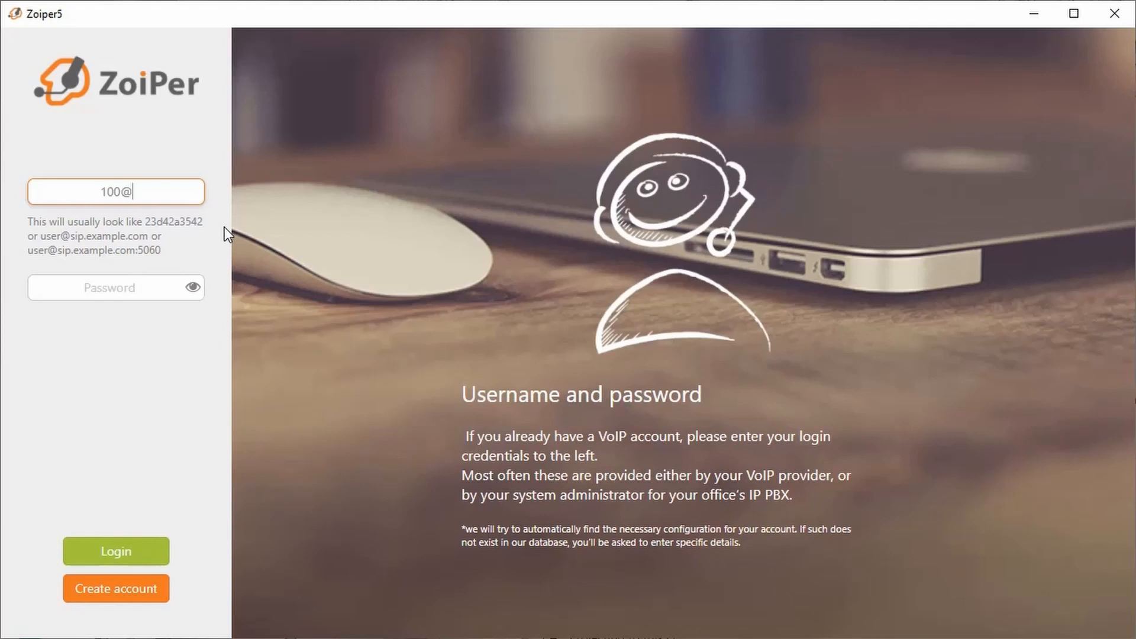
text(45.77.60.39)
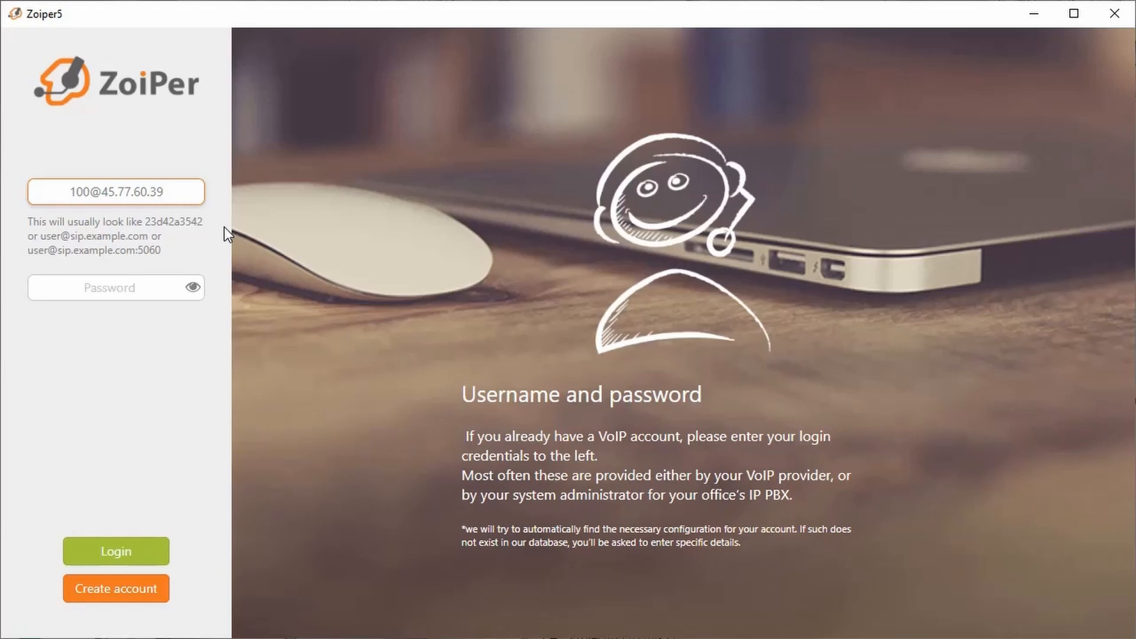
click(116, 191)
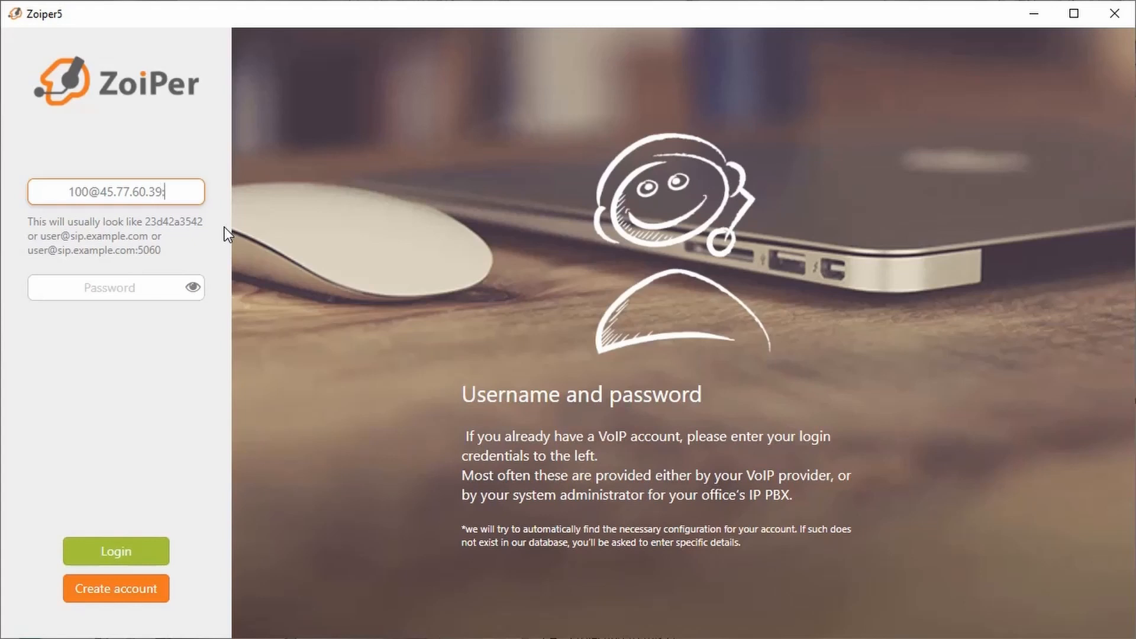
text(:)
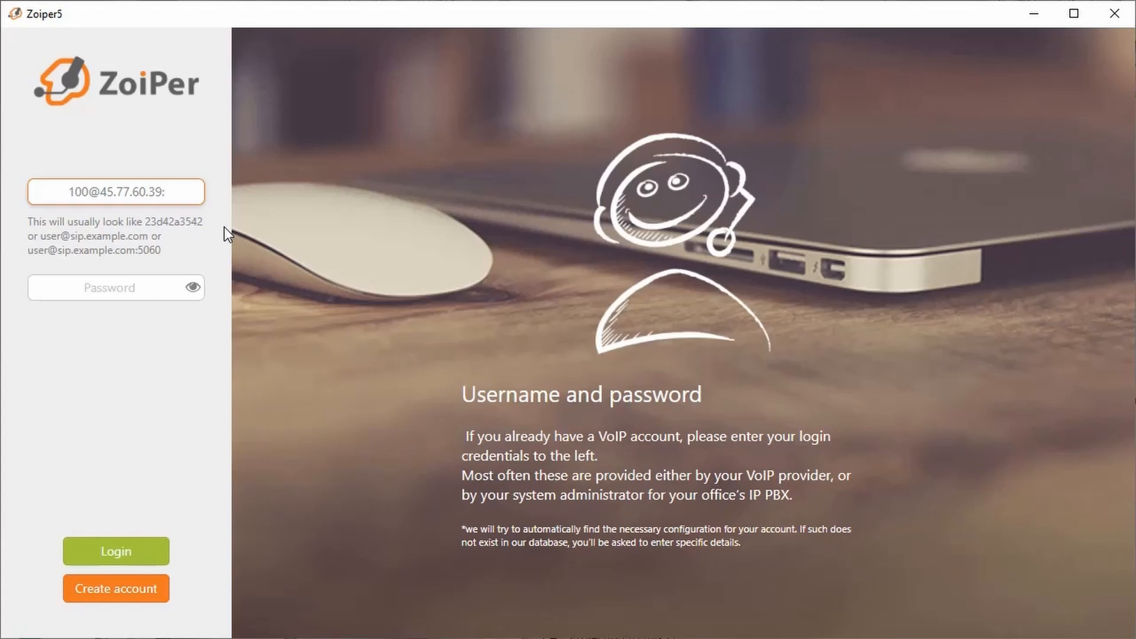
text(47)
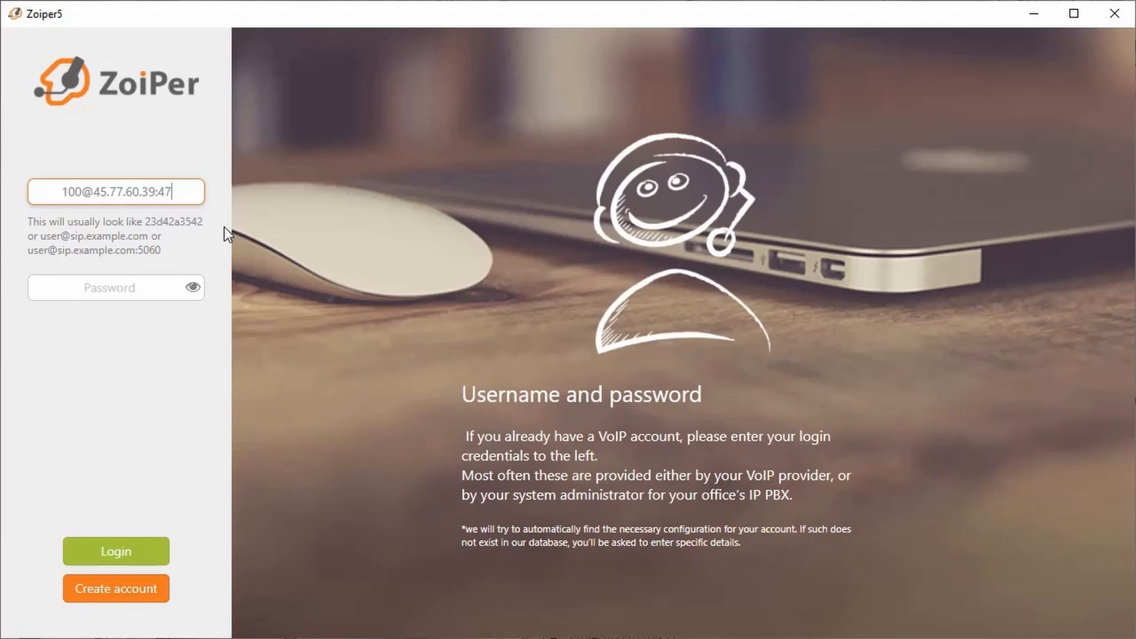
text(00)
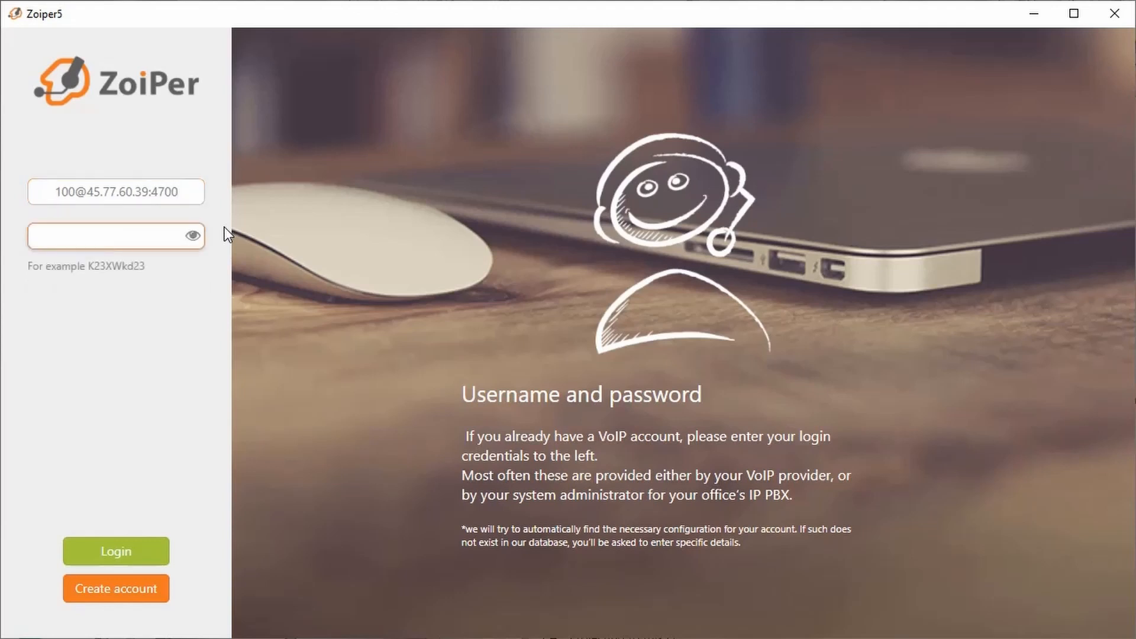
- Enter the account password and briefly reveal it to verify
text(•)
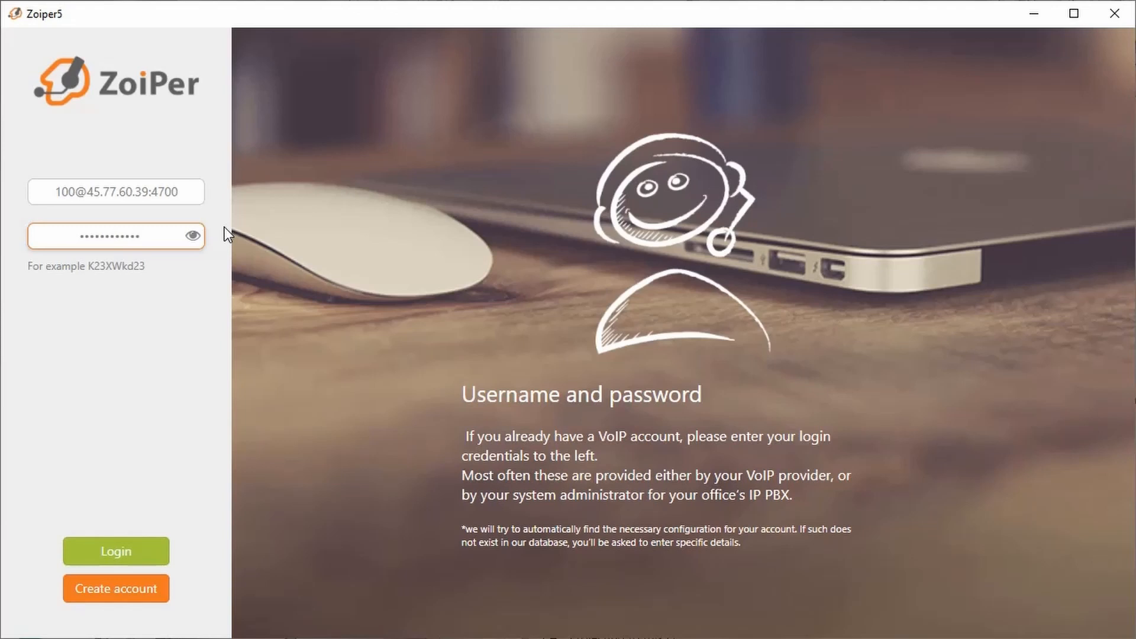
click(193, 236)
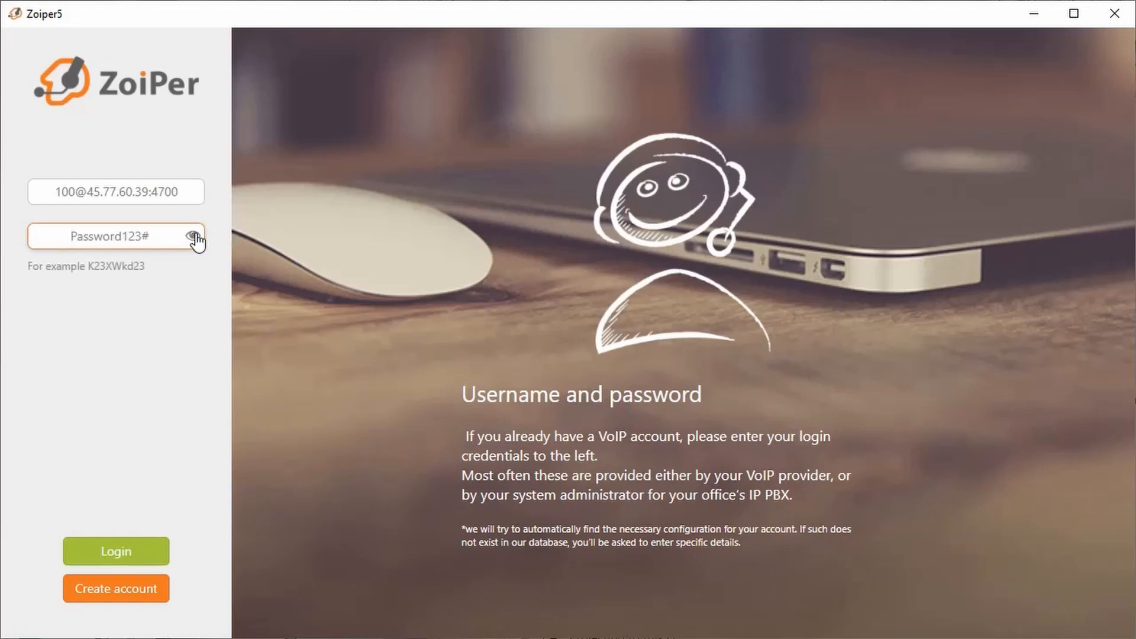
click(193, 236)
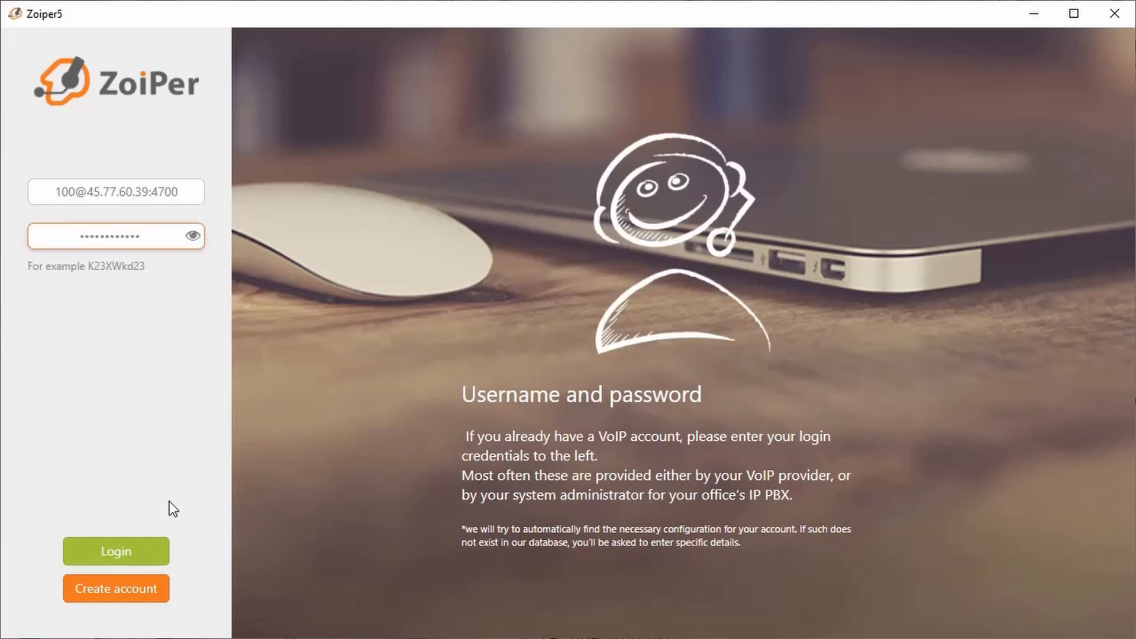
- Log in, accept hostname 45.77.60.39:4700, and skip authentication and outbound proxy
click(116, 551)
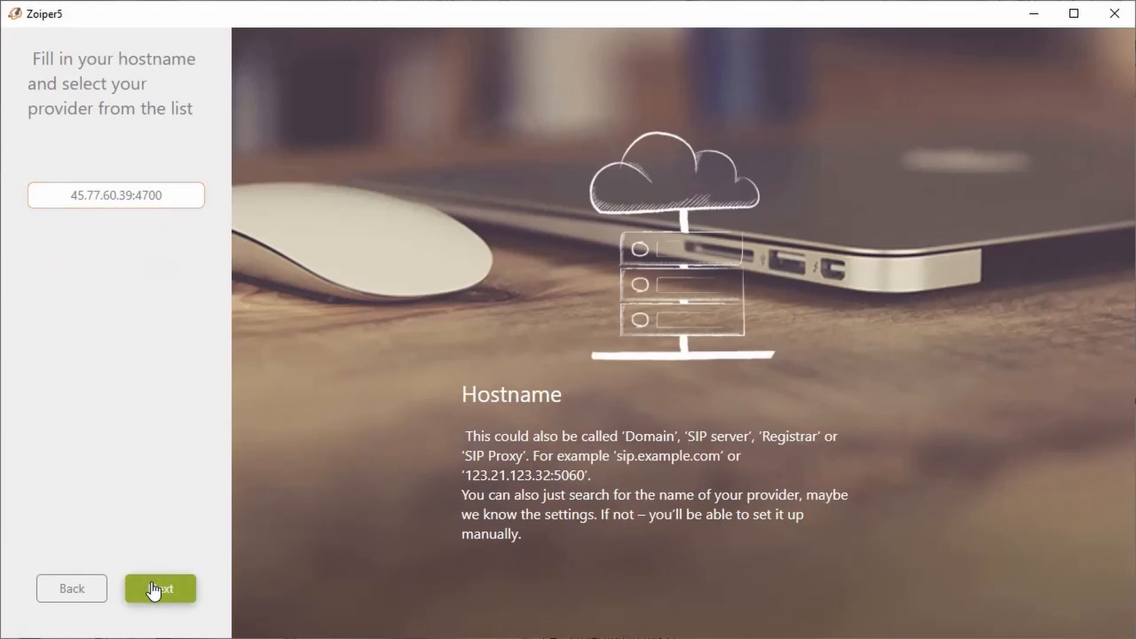
click(159, 587)
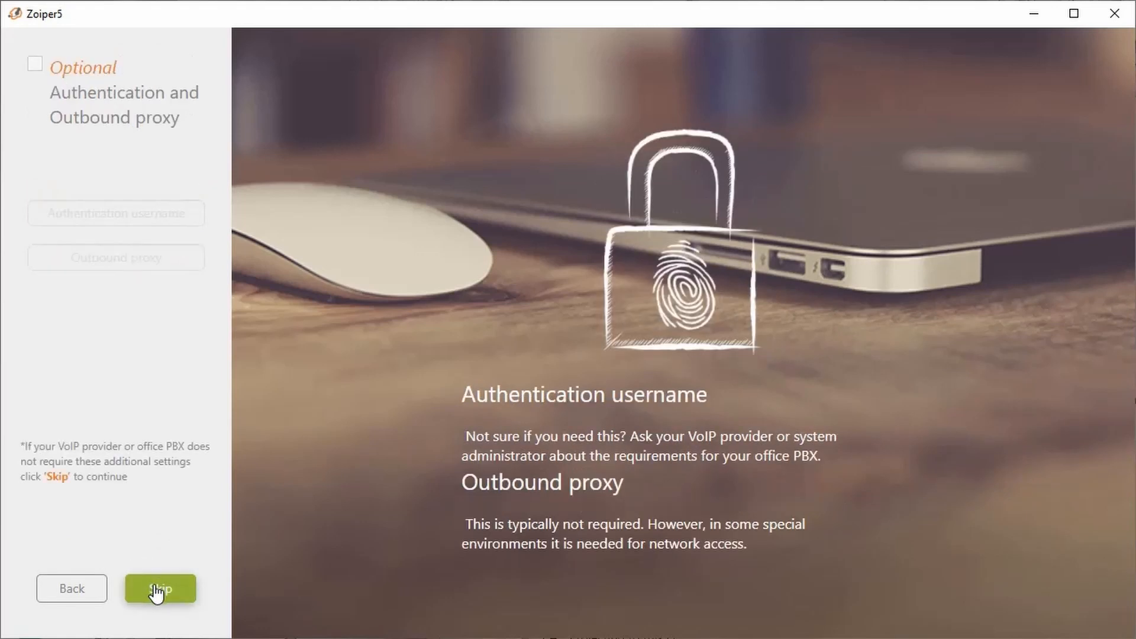
click(160, 587)
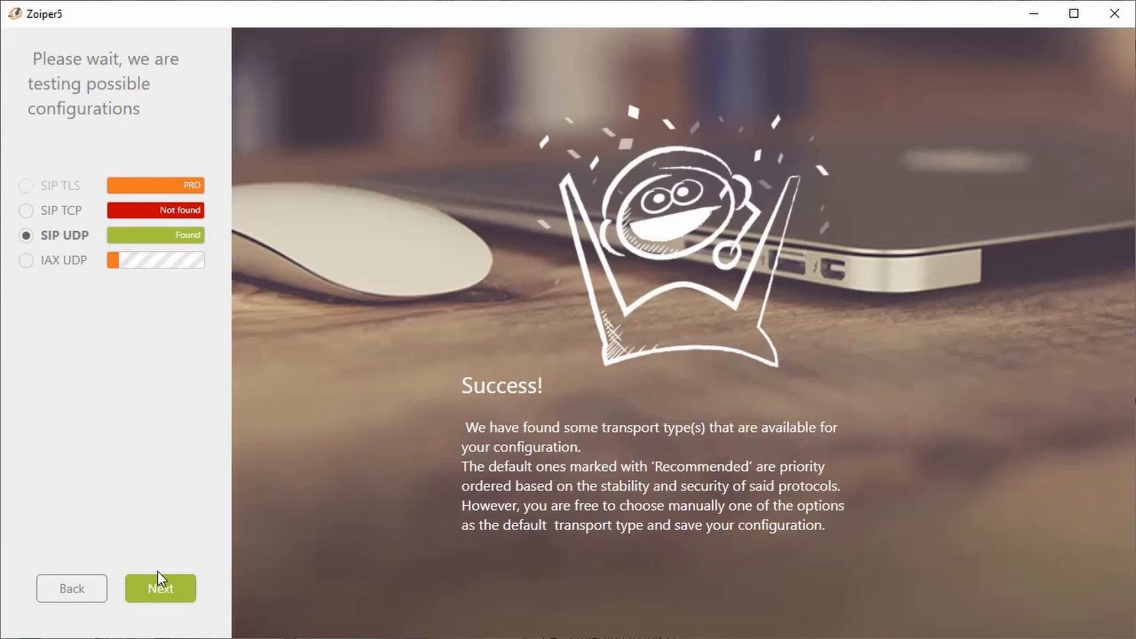
mouse_move(161, 552)
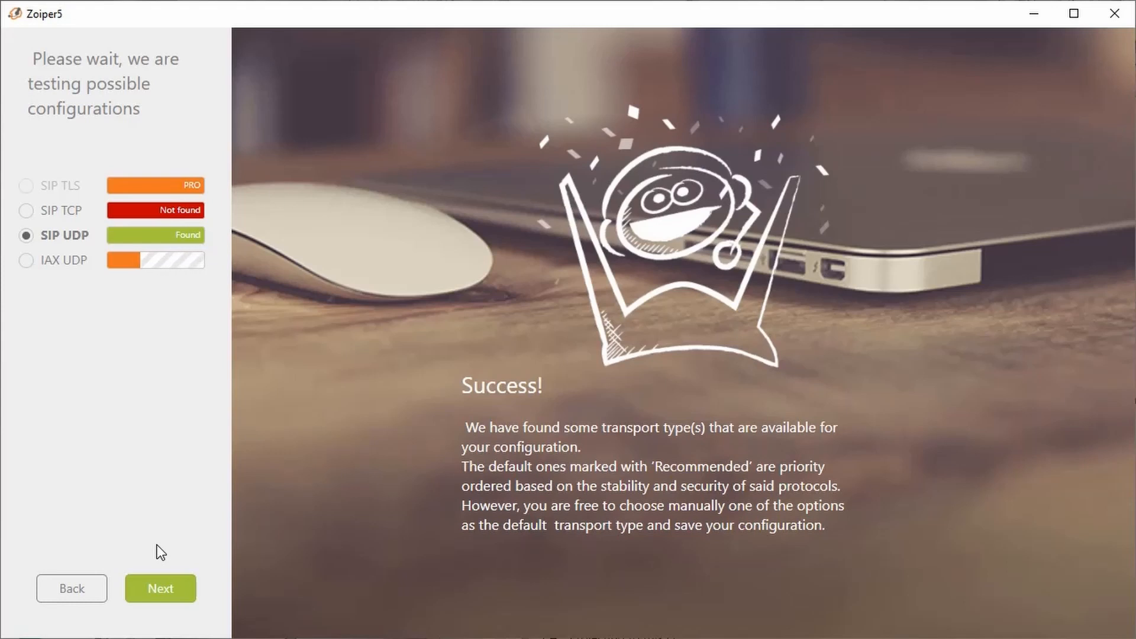
click(160, 588)
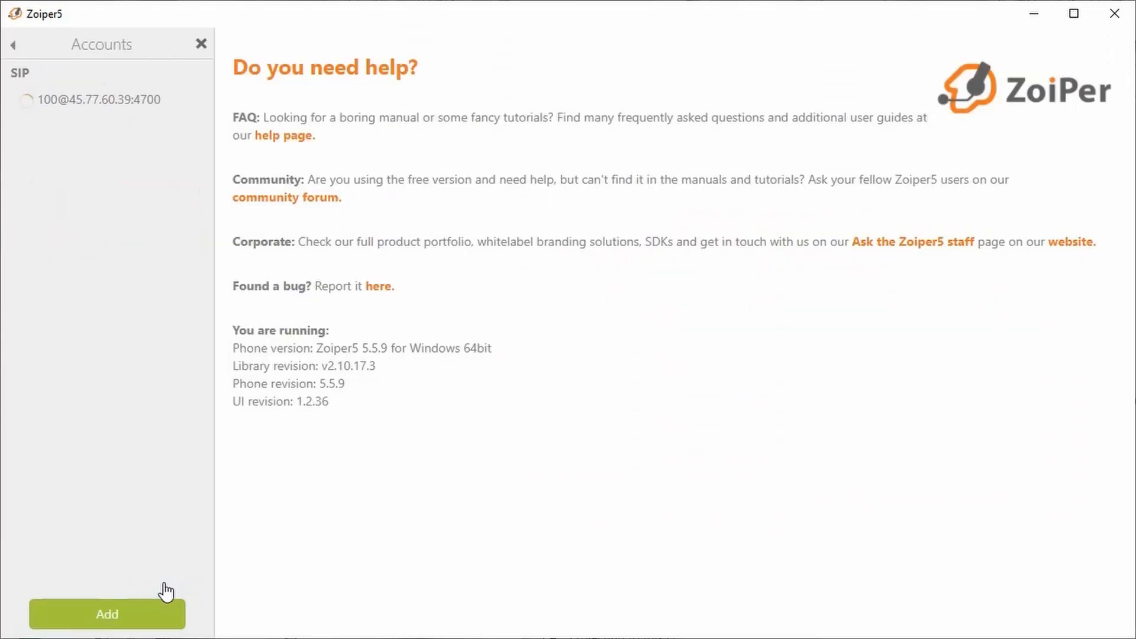